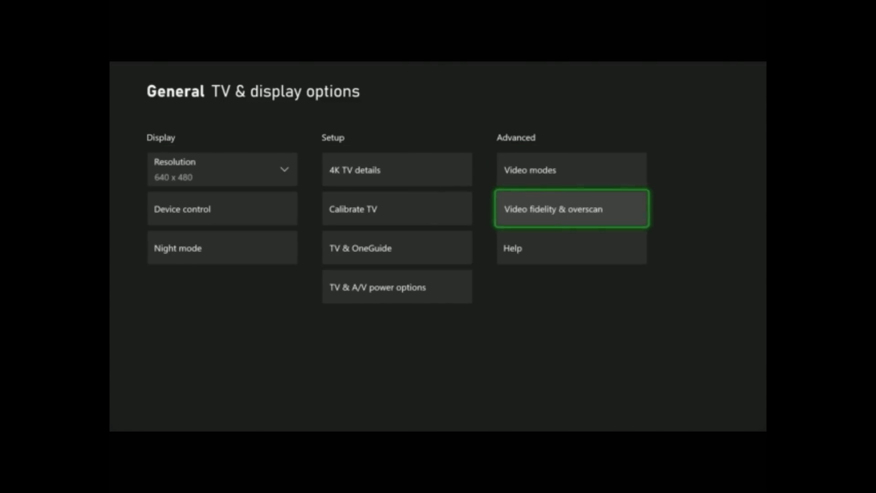
# Open Video fidelity & overscan under Advanced, showing Overrides on Auto-detect (Recommended)
pyautogui.click(570, 208)
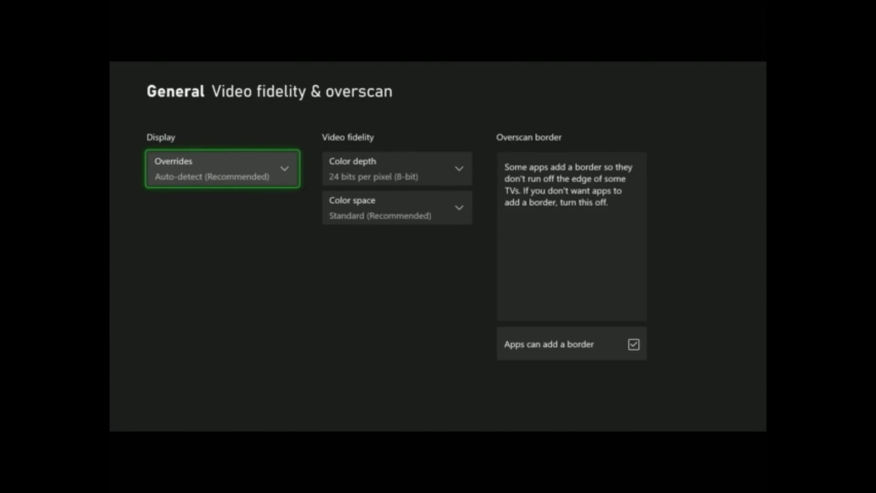